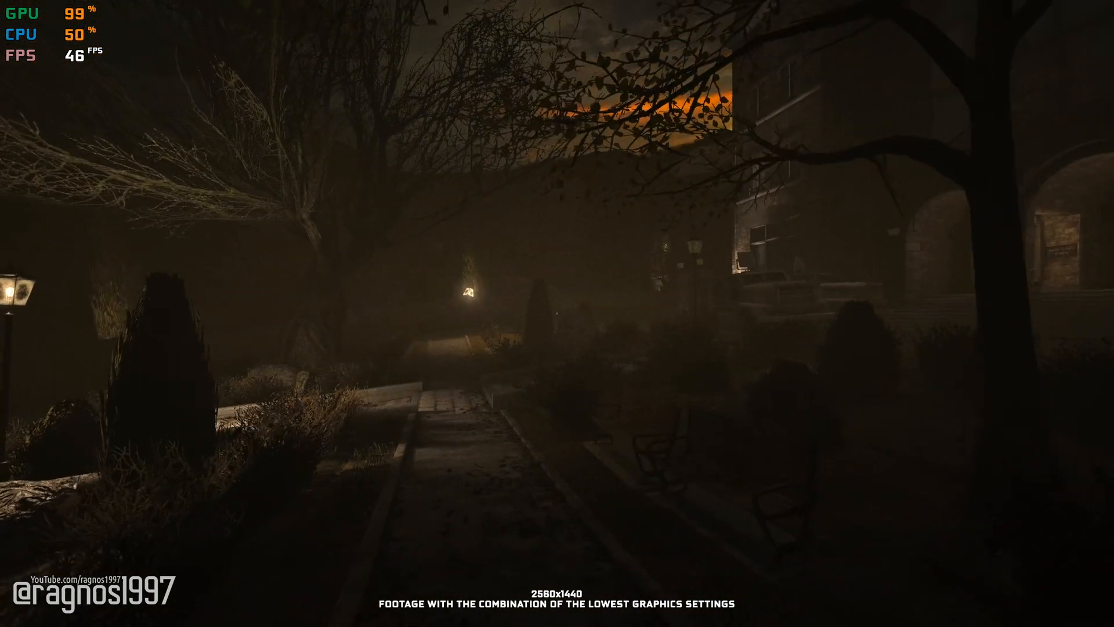
mouse_move(557, 313)
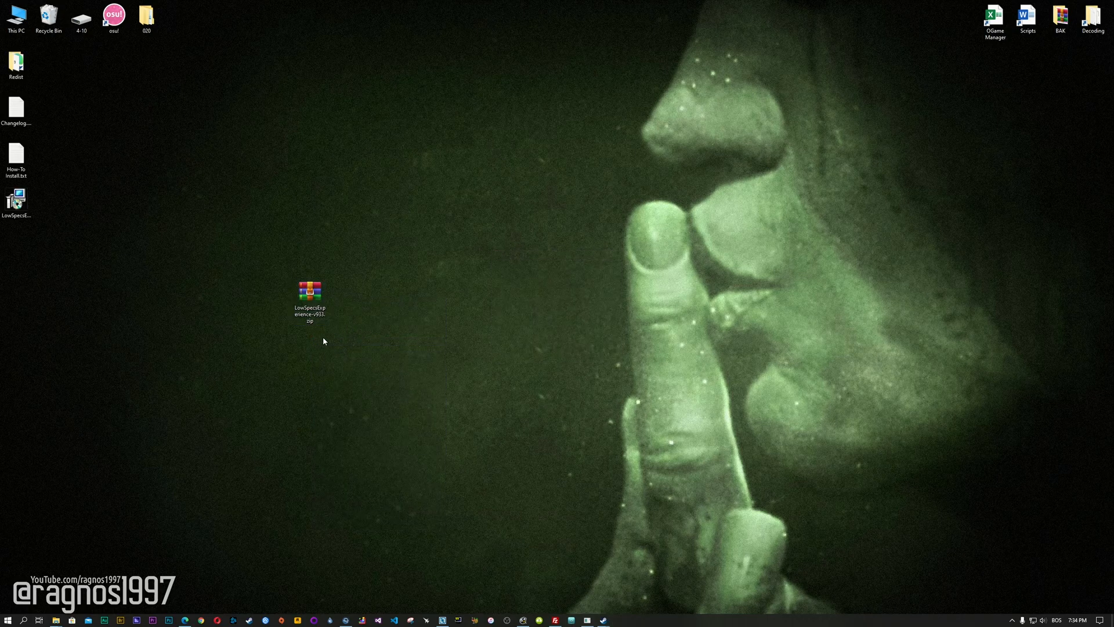
- Run the Low Specs Experience installer and accept the license agreement to complete setup
double_click(309, 288)
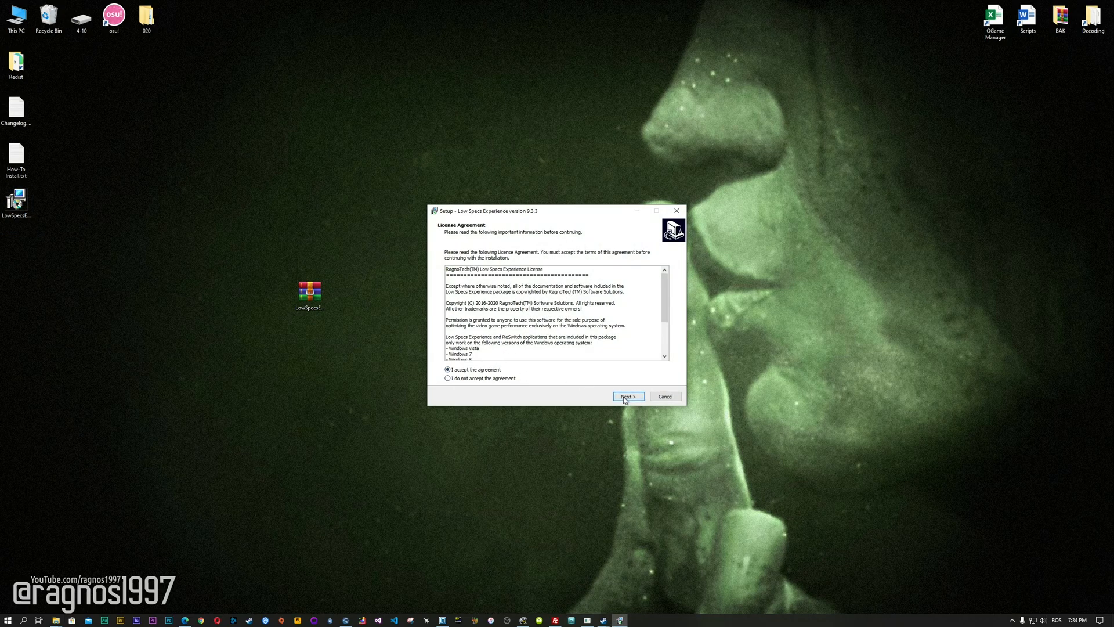
click(628, 397)
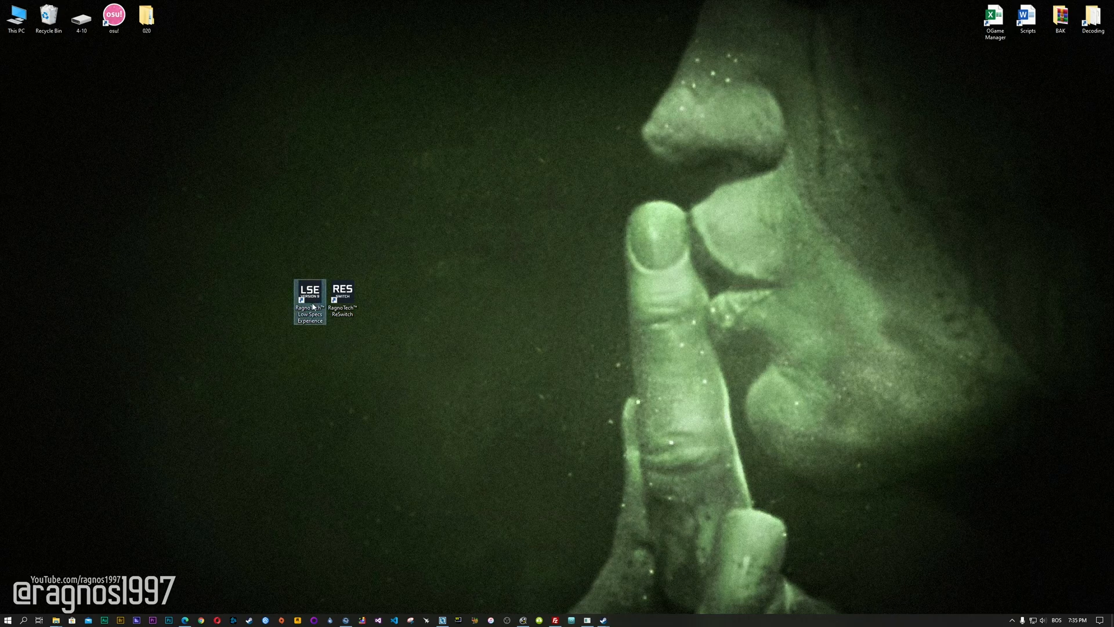
- Load the Outlast package from the Optimization Catalog and confirm the supported game version
double_click(309, 294)
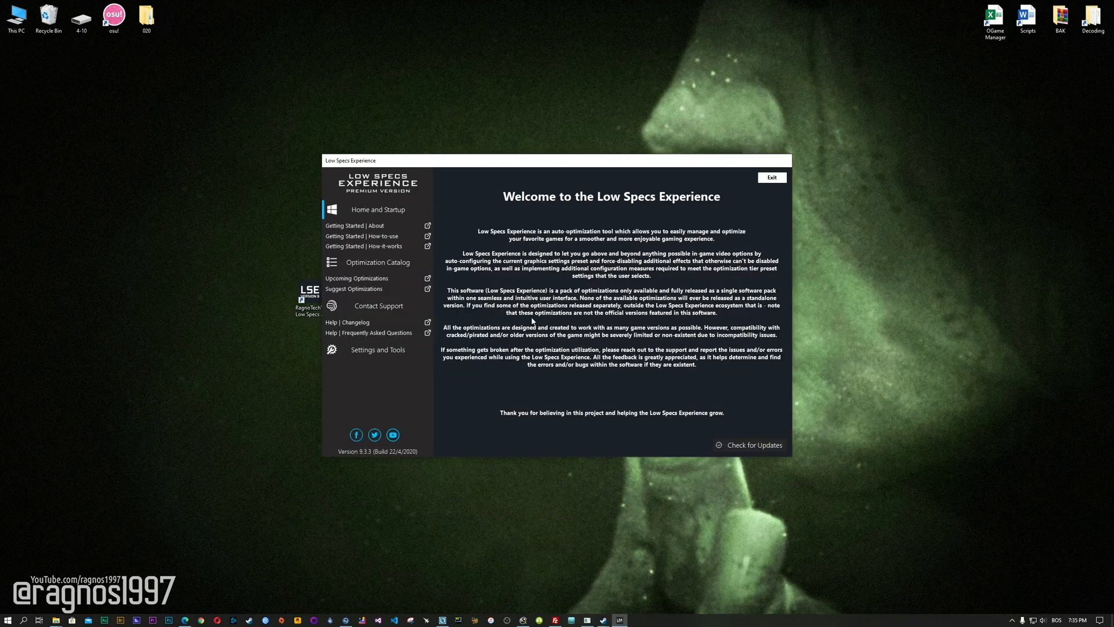
click(378, 262)
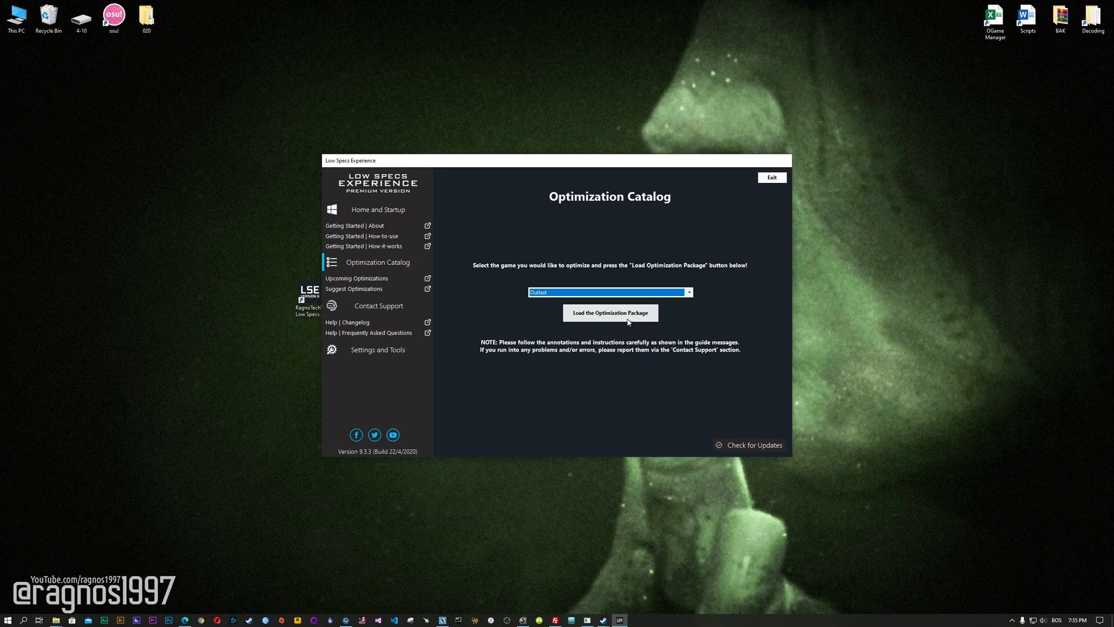
click(610, 312)
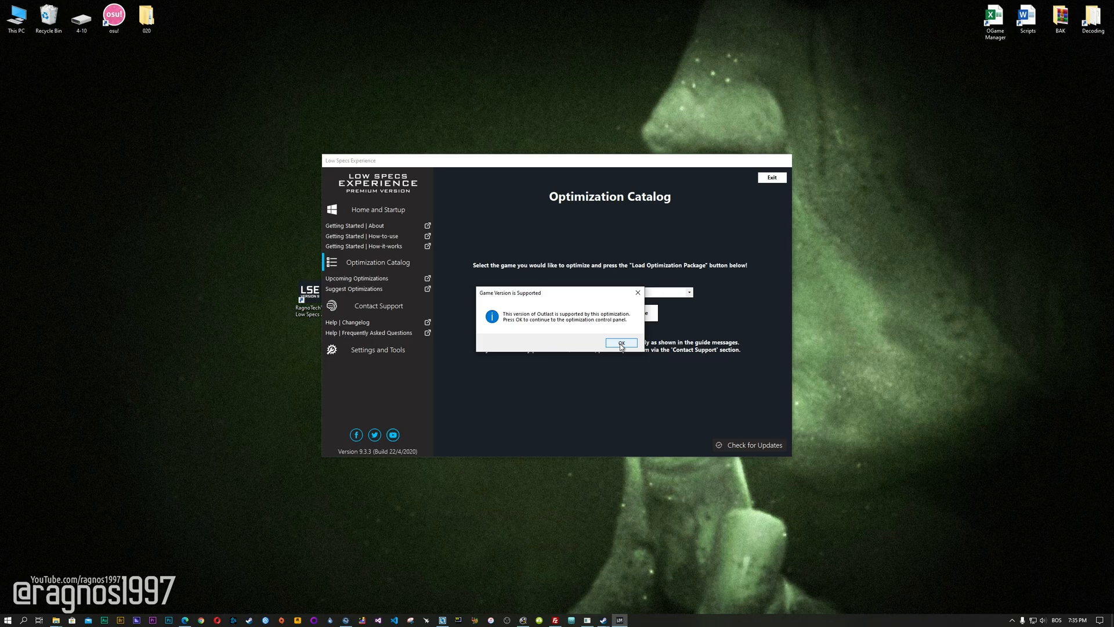
click(621, 344)
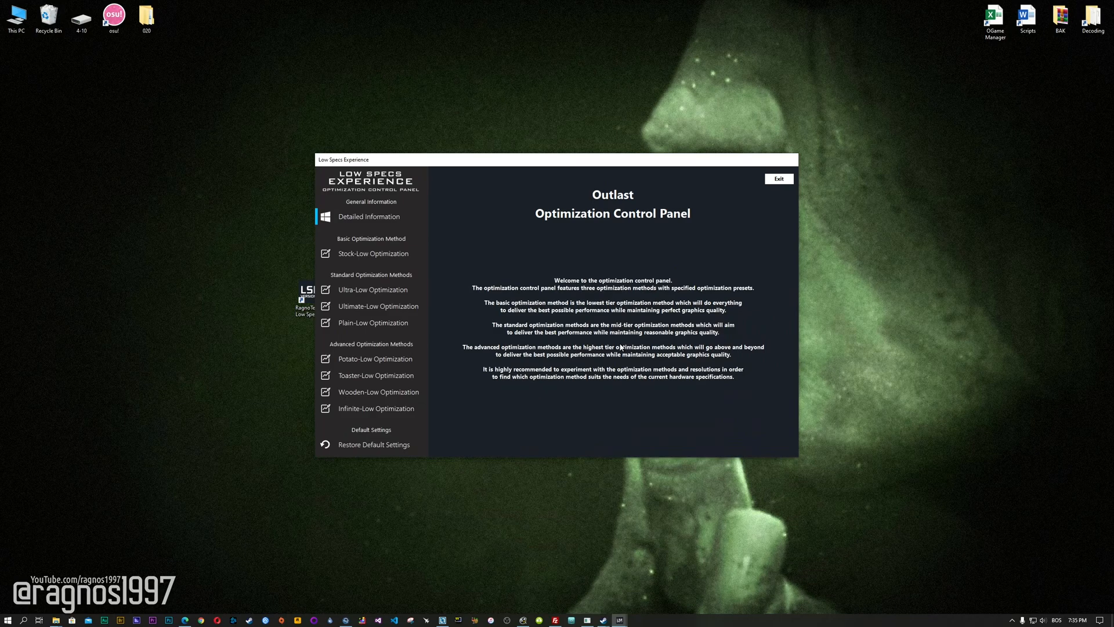
mouse_move(513, 257)
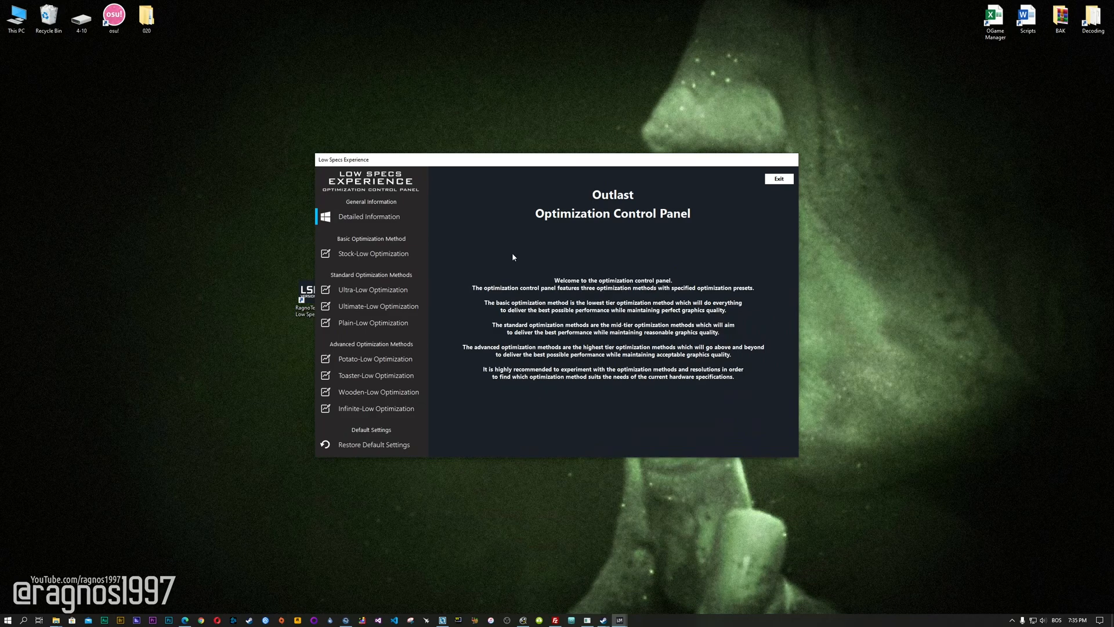
- Apply the Ultra-Low Optimization to Outlast at 2560x1440 resolution
click(375, 289)
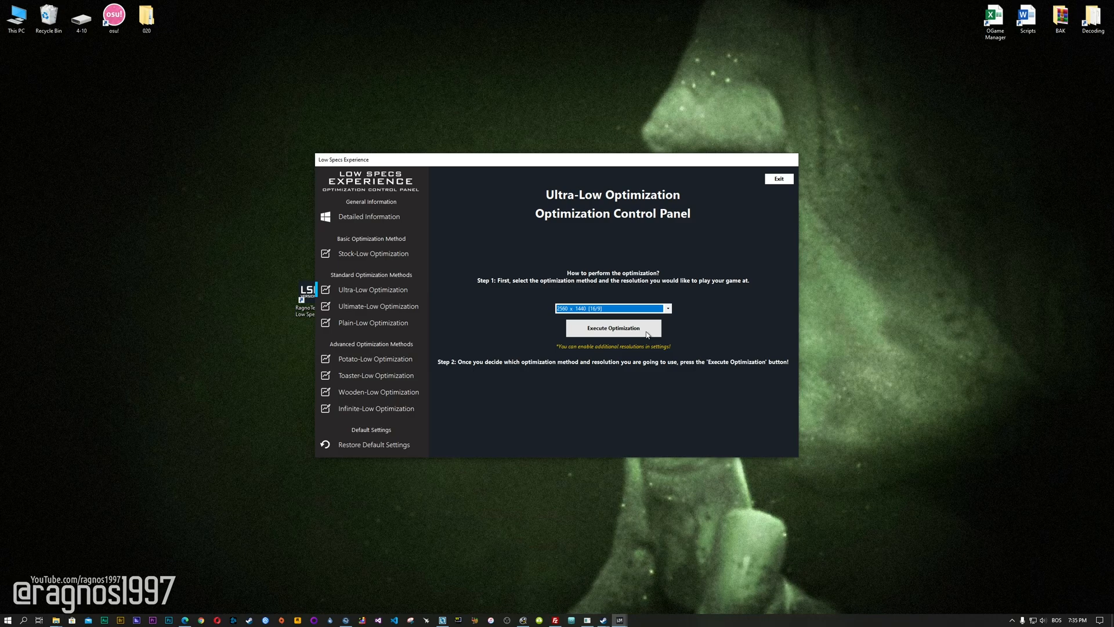
click(613, 328)
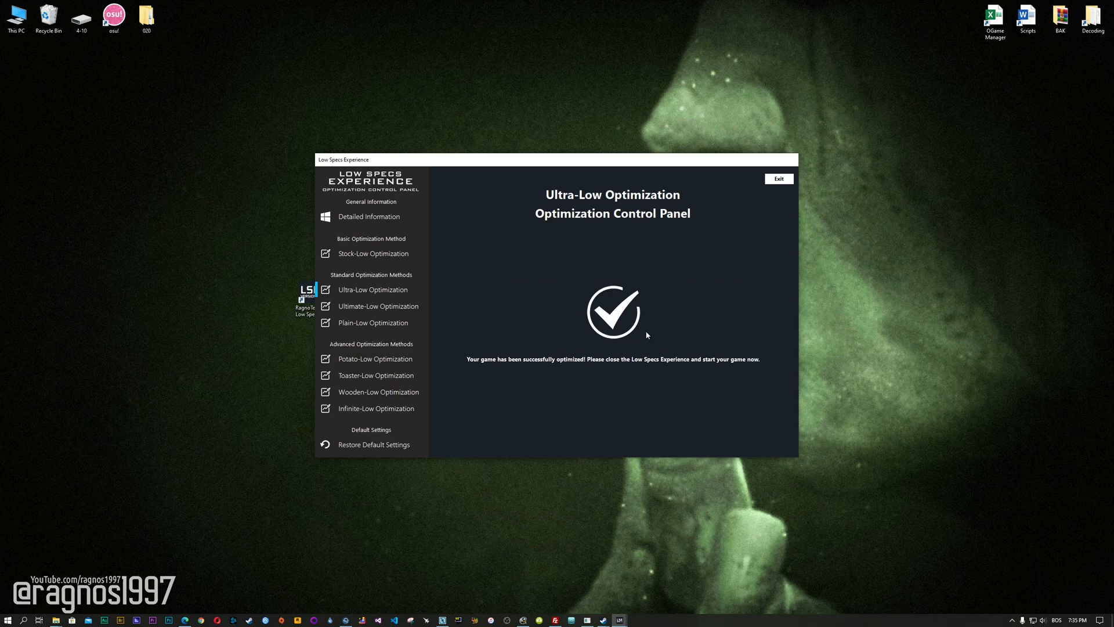
mouse_move(438, 438)
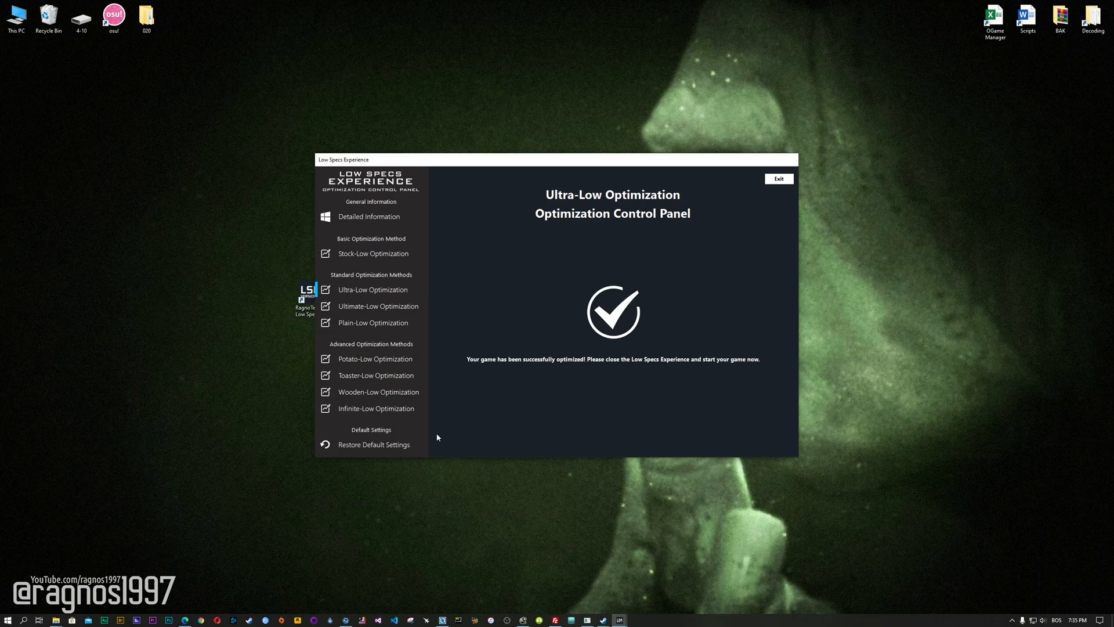
- Restore Outlast to its default graphics settings and close the control panel
click(373, 444)
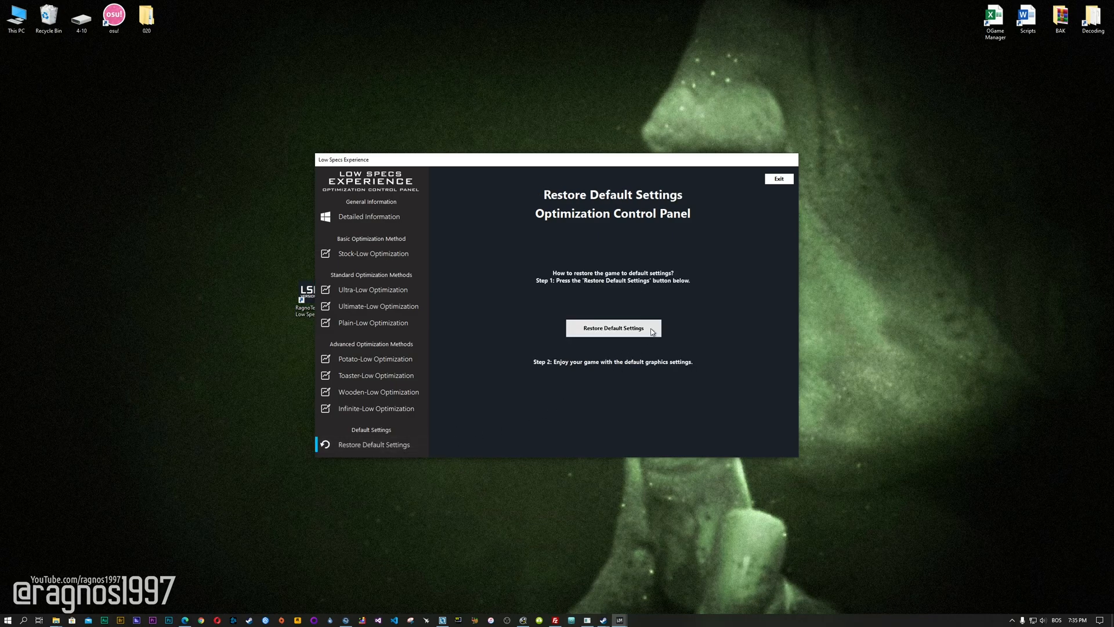
click(613, 327)
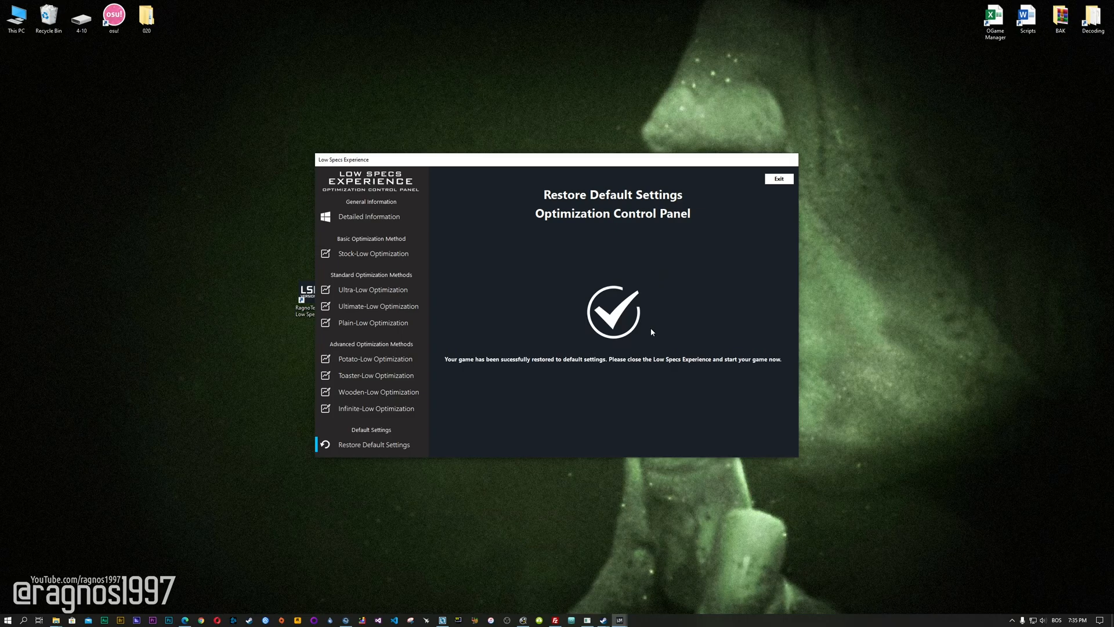
mouse_move(648, 335)
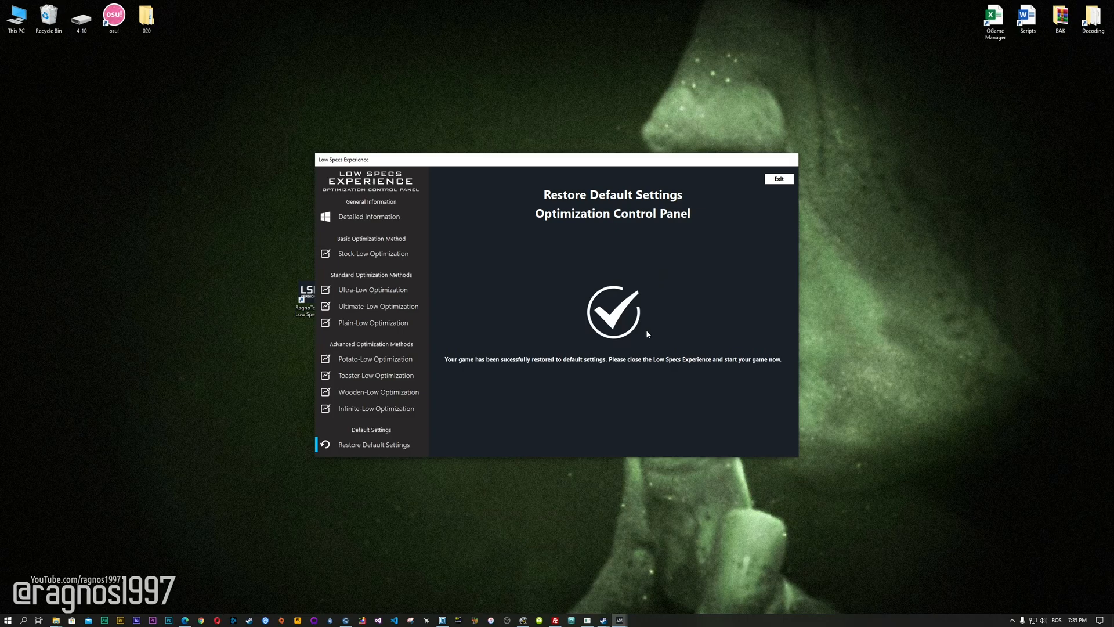
click(779, 178)
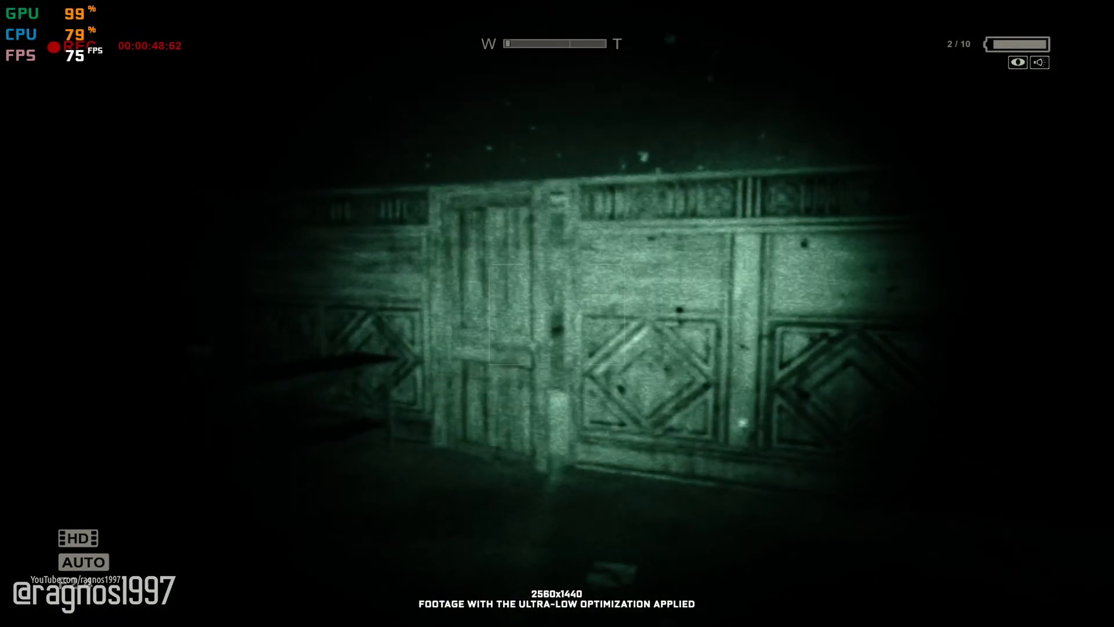